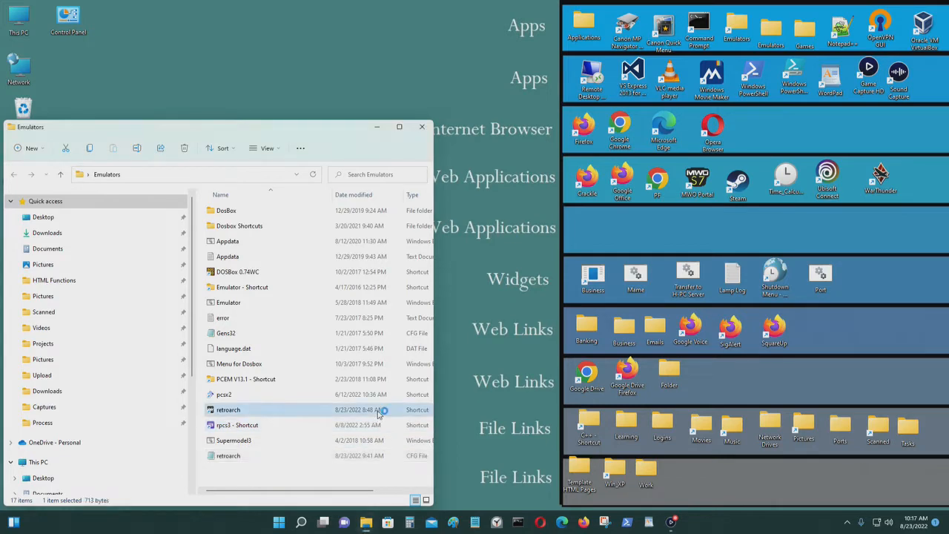
# Launch RetroArch from the Emulators folder and drag its window toward the screen centre.
pyautogui.doubleClick(228, 410)
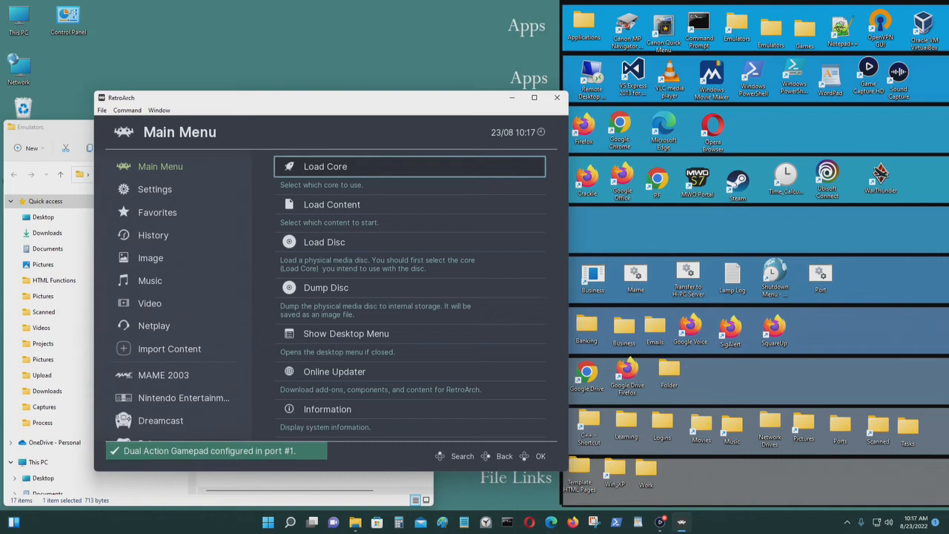
pyautogui.moveTo(326, 97); pyautogui.dragTo(560, 78)
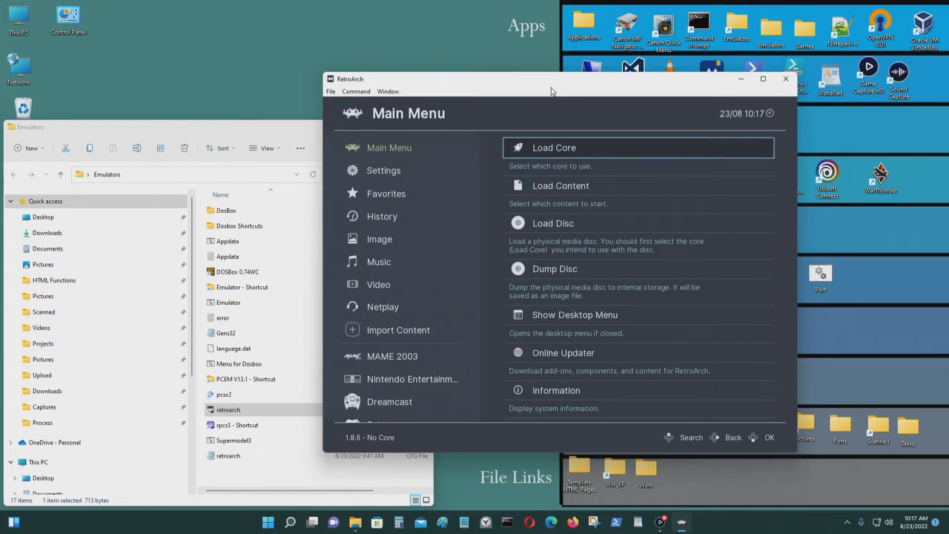
# Check the Drivers list (vulkan video, xaudio audio, ozone menu), then return to Settings.
pyautogui.click(384, 169)
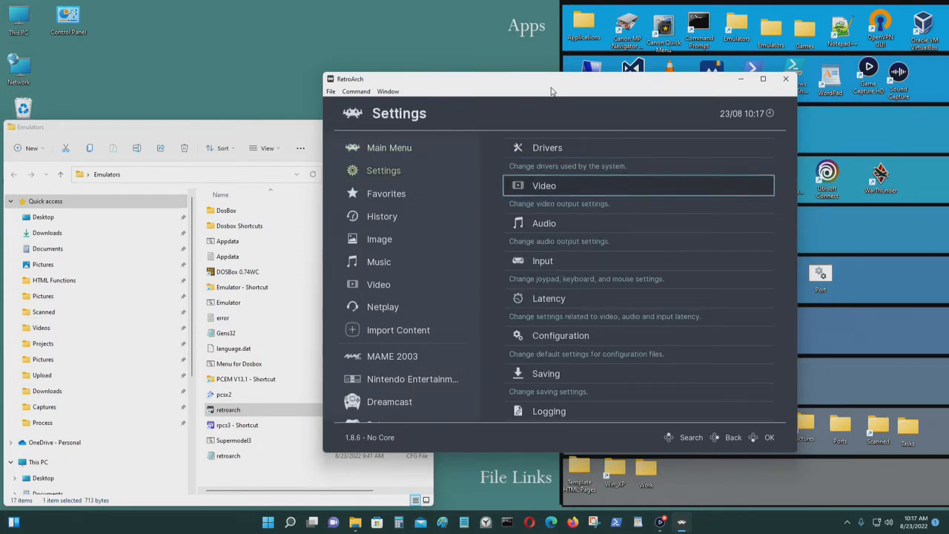
pyautogui.click(547, 148)
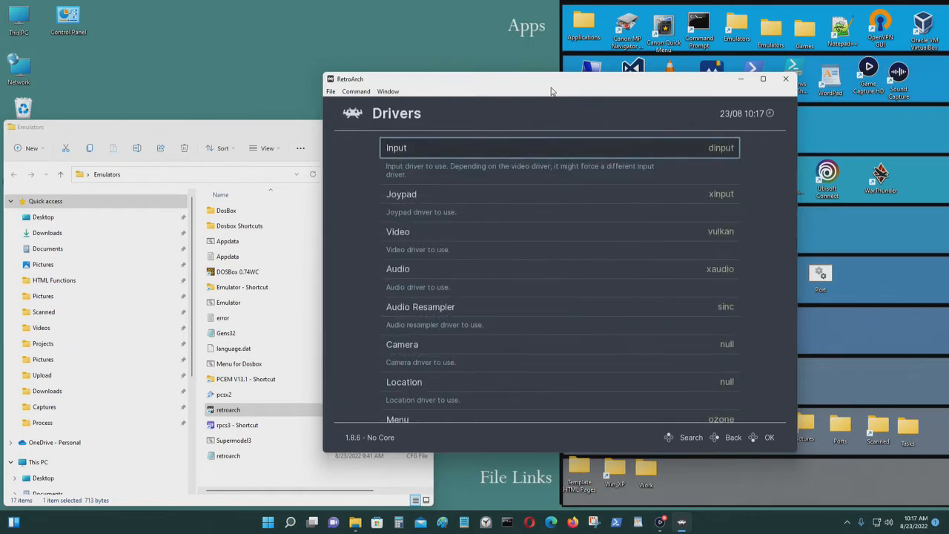
pyautogui.scroll(-3)
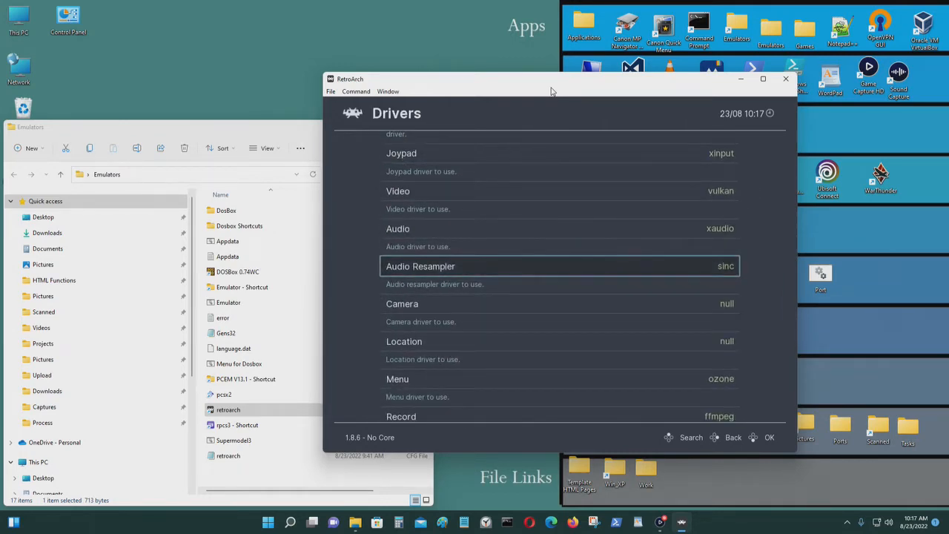
pyautogui.scroll(-3)
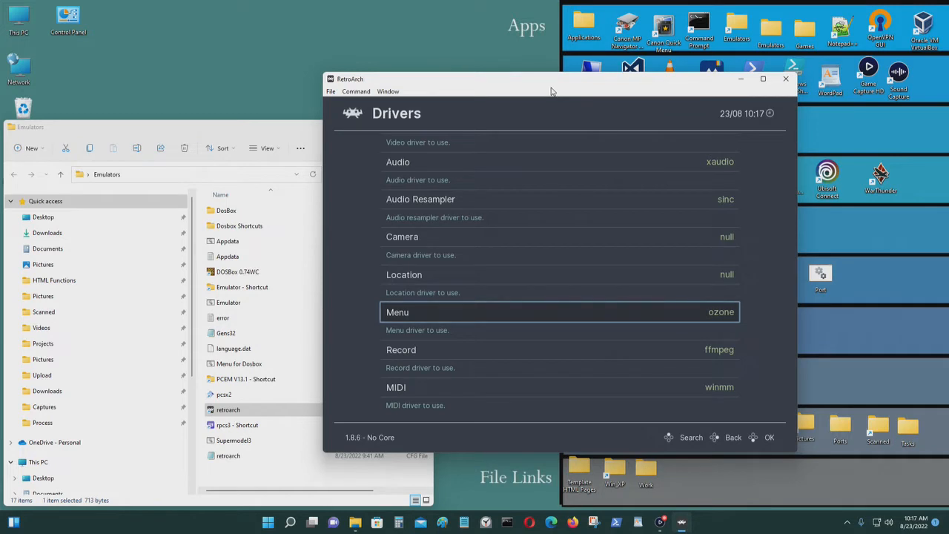
pyautogui.click(732, 437)
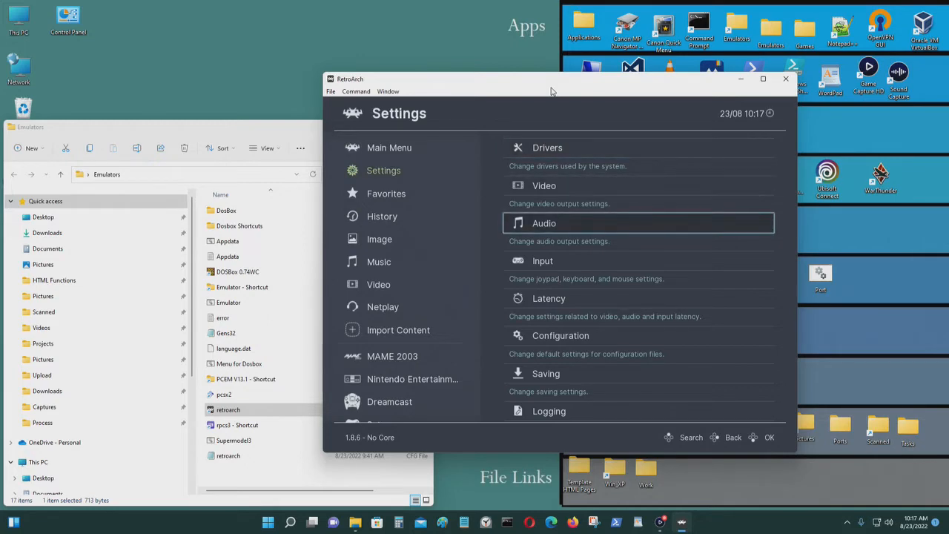
# Set User Interface Menu Color Theme to Basic White and return to Main Menu.
pyautogui.scroll(-3)
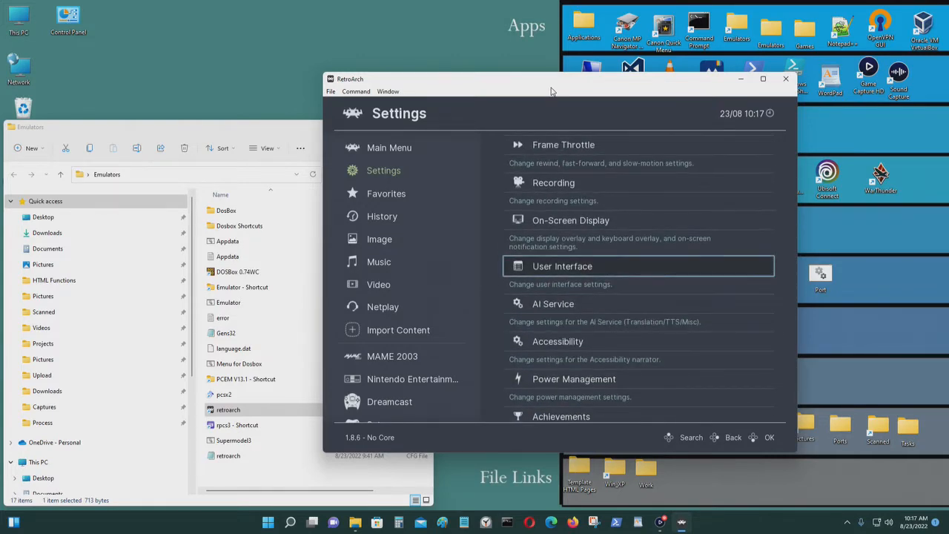
pyautogui.click(561, 266)
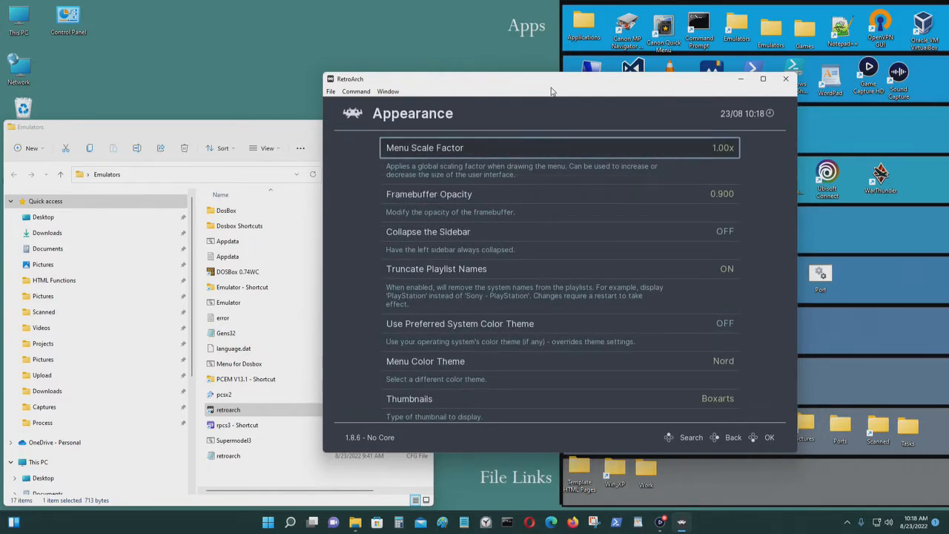
pyautogui.scroll(-3)
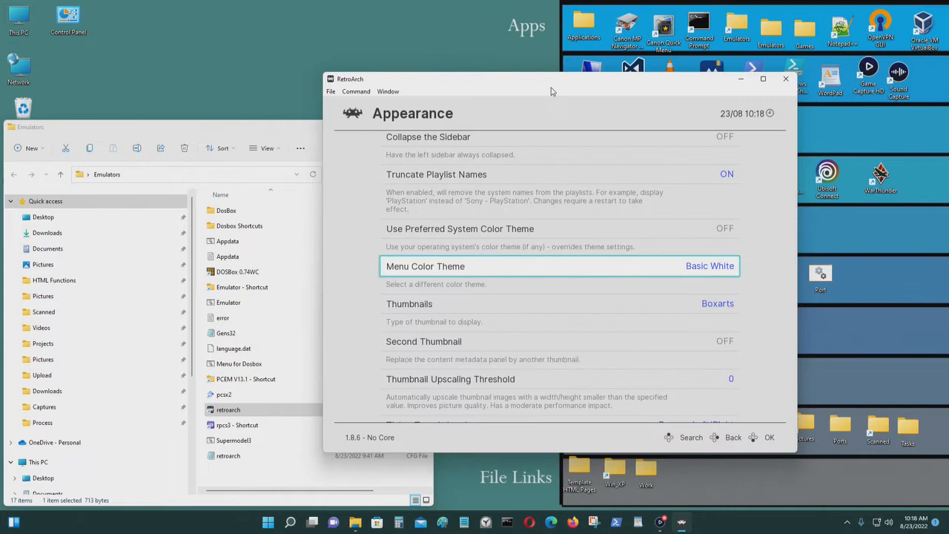
pyautogui.click(710, 266)
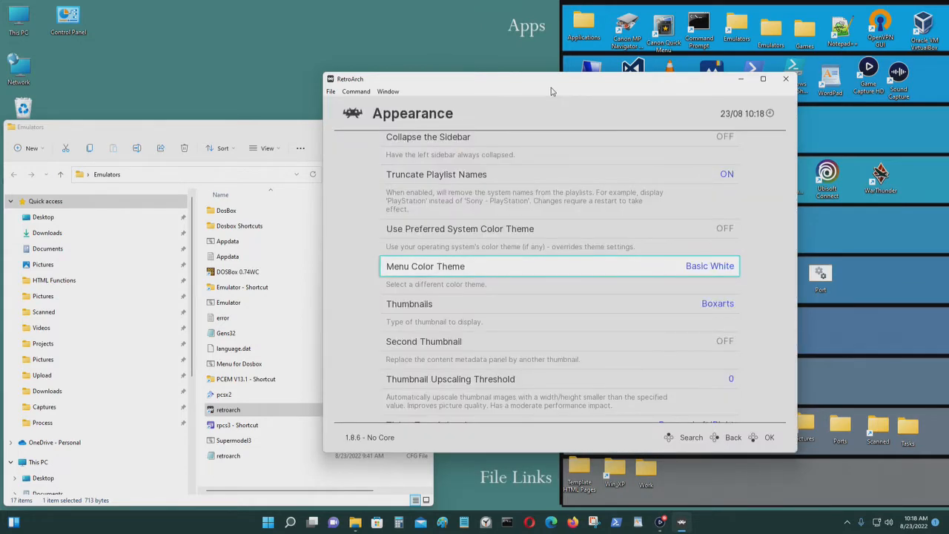
pyautogui.click(733, 436)
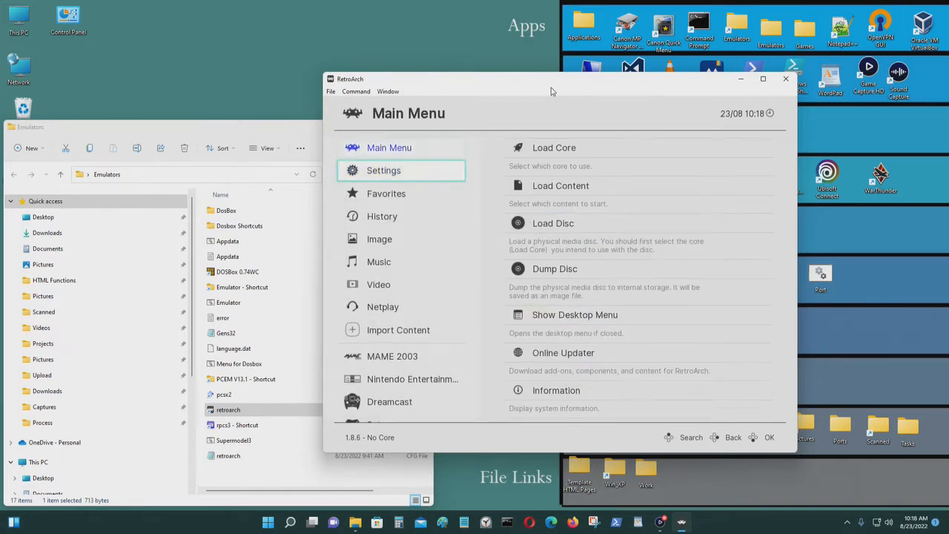
# Change the menu driver away from ozone in Settings > Drivers, letting RetroArch close.
pyautogui.click(383, 170)
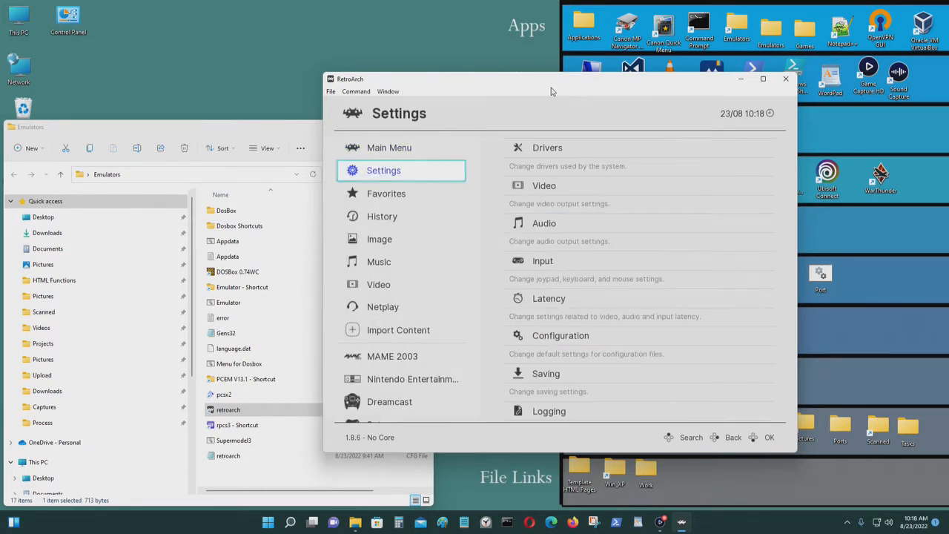
pyautogui.click(547, 147)
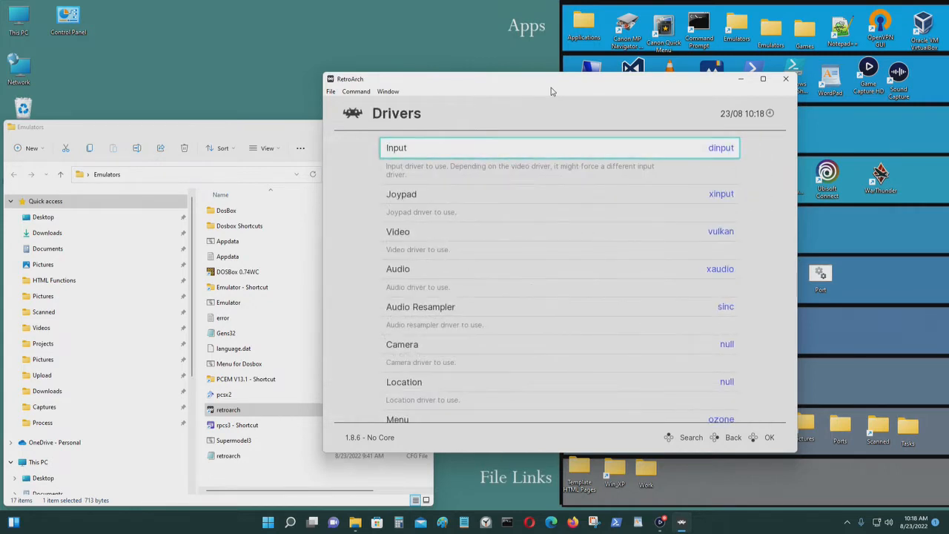
pyautogui.scroll(-3)
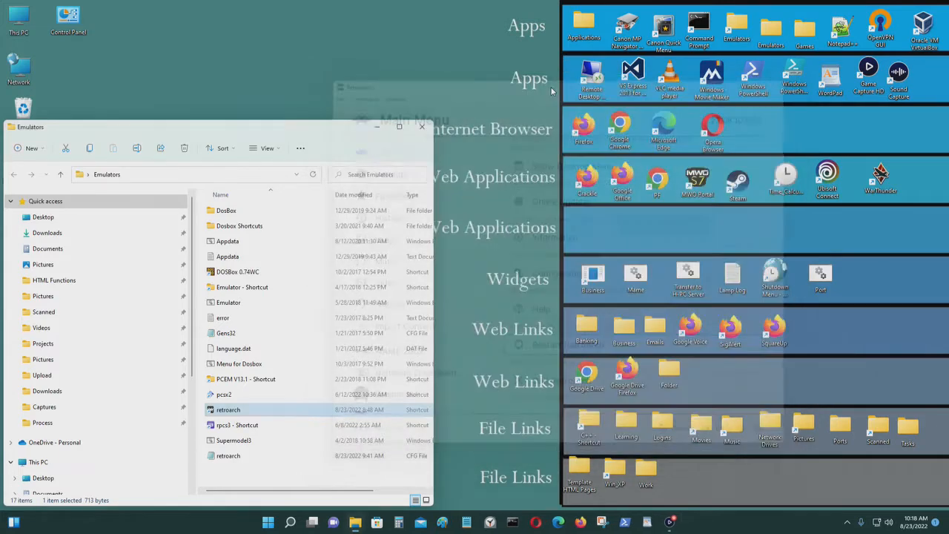
# Relaunch RetroArch in the XMB menu and set the Menu driver back to ozone.
pyautogui.doubleClick(227, 409)
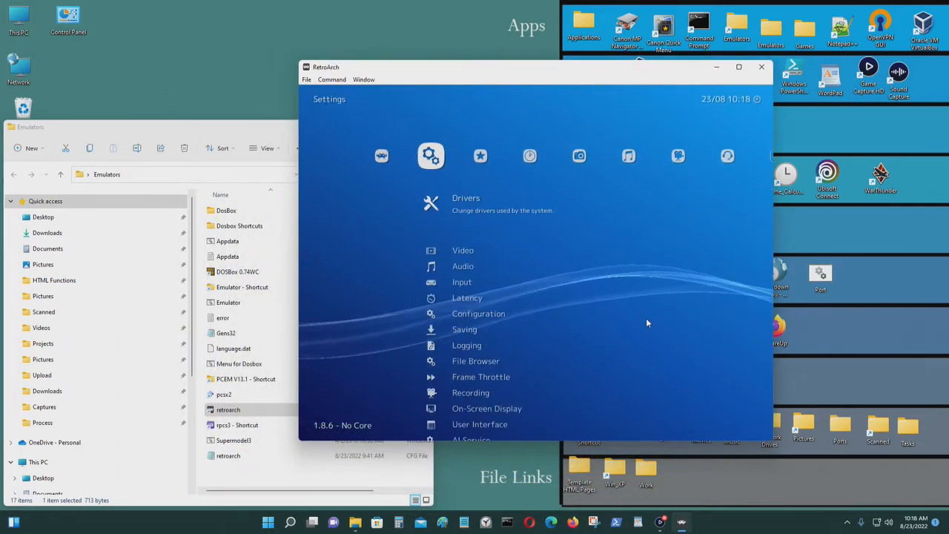
pyautogui.click(380, 156)
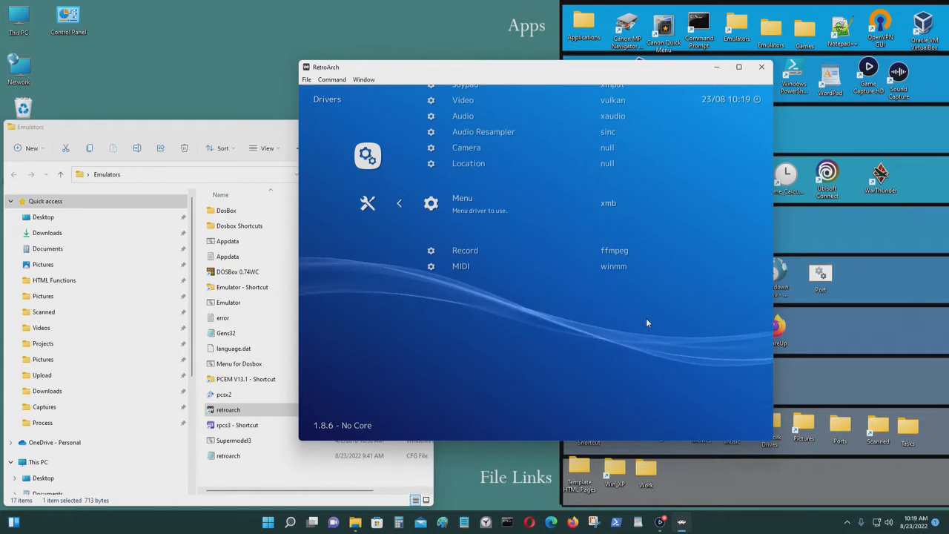
pyautogui.click(608, 202)
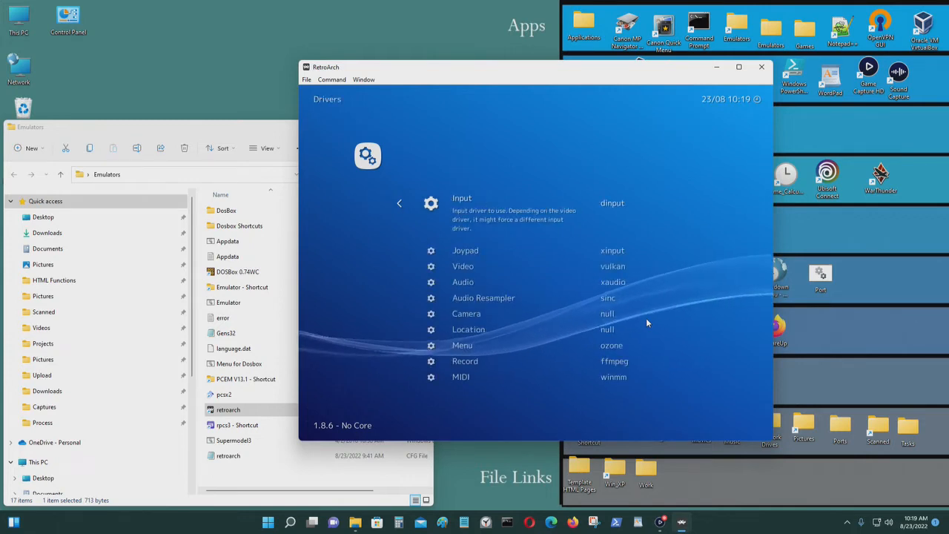
pyautogui.scroll(-3)
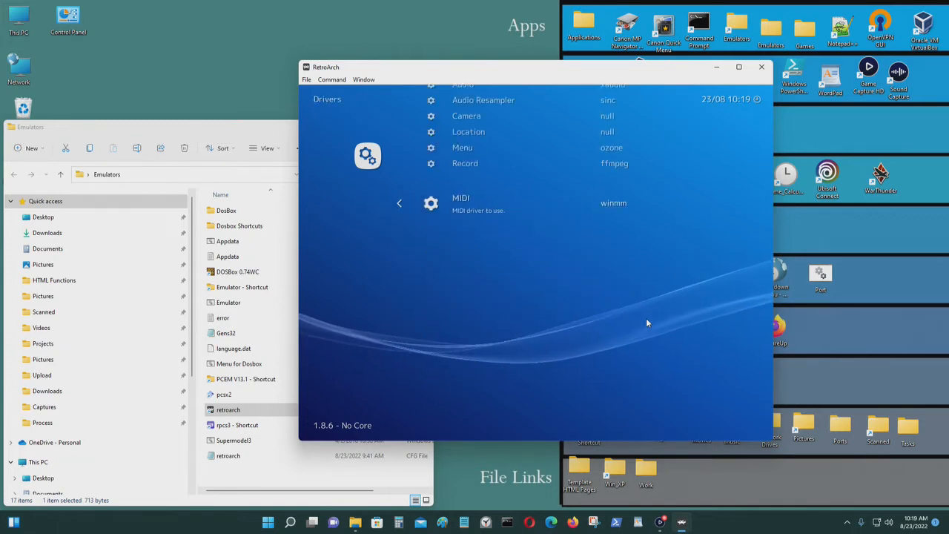
pyautogui.scroll(3)
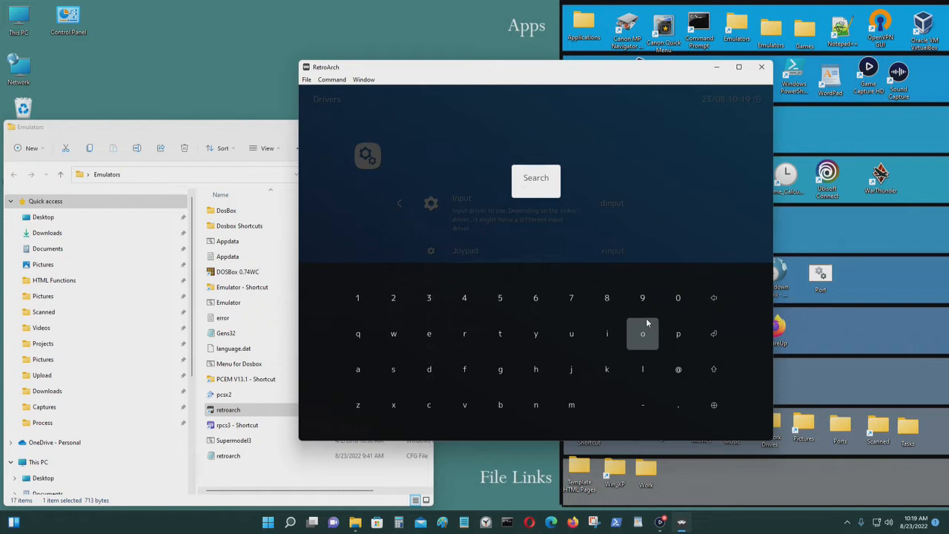
pyautogui.click(643, 333)
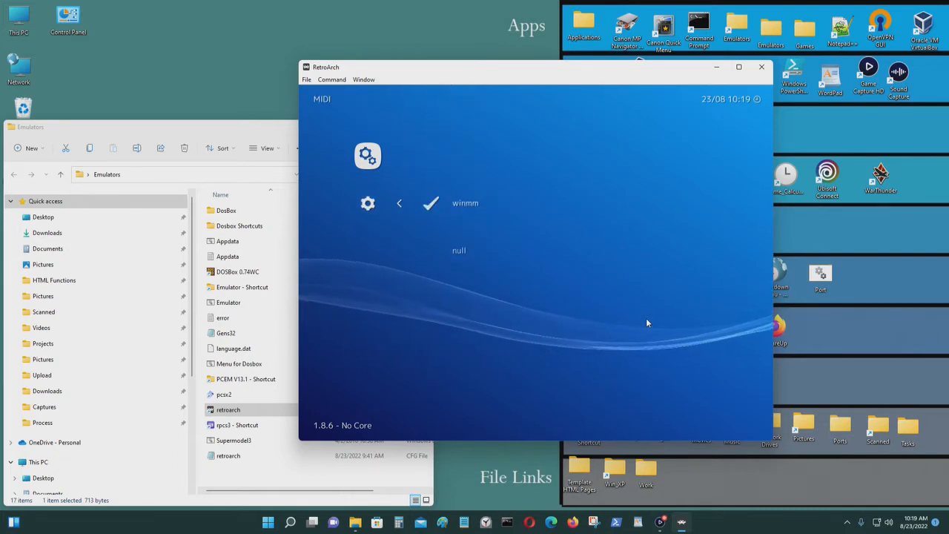
pyautogui.click(398, 203)
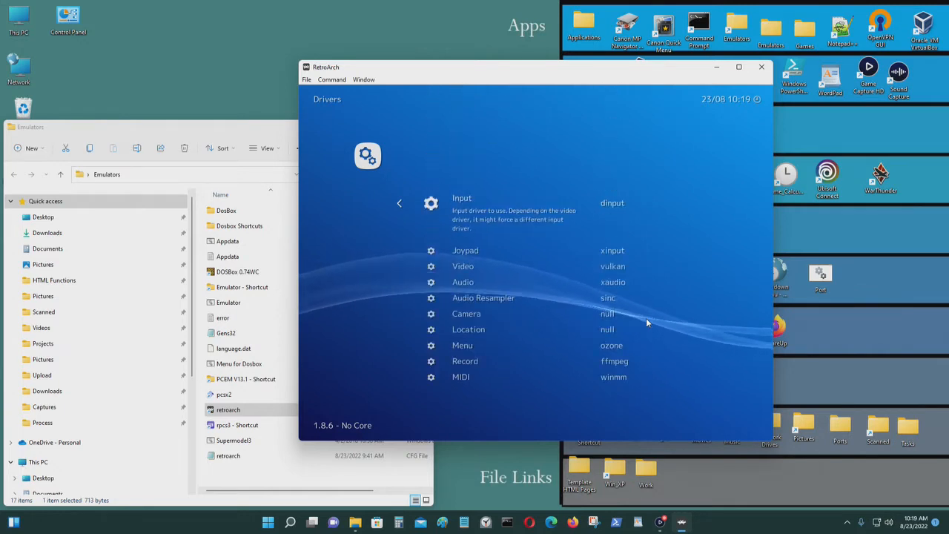
pyautogui.click(398, 203)
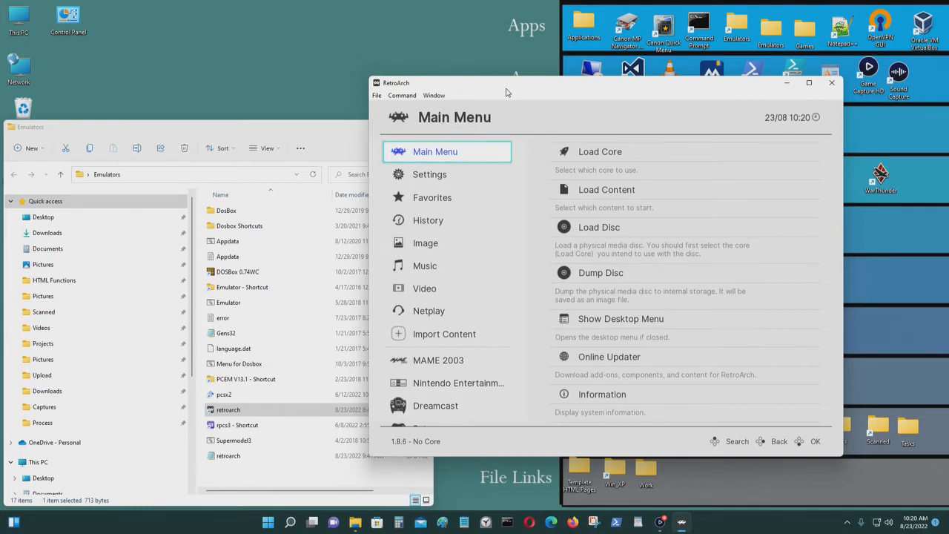
# Recheck that the Drivers list shows ozone for Menu, then close RetroArch.
pyautogui.click(429, 175)
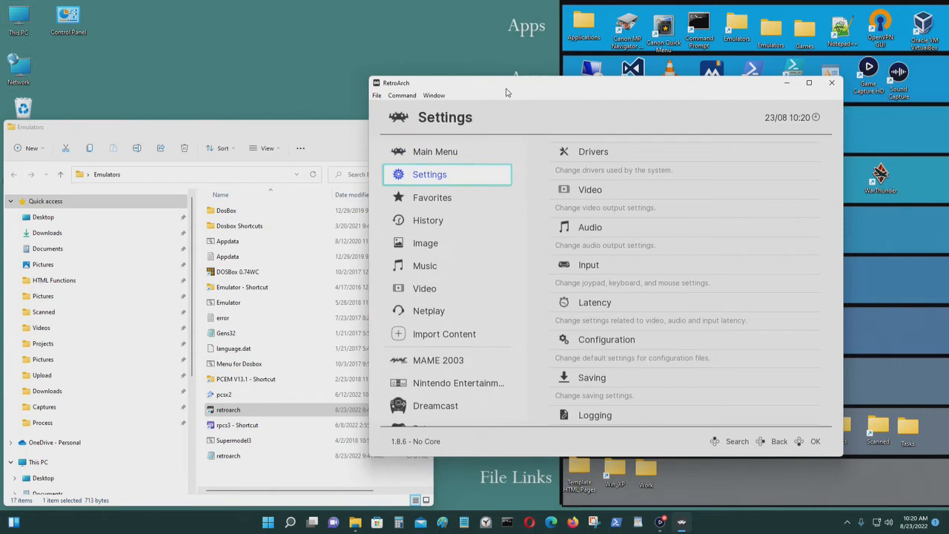
pyautogui.scroll(-3)
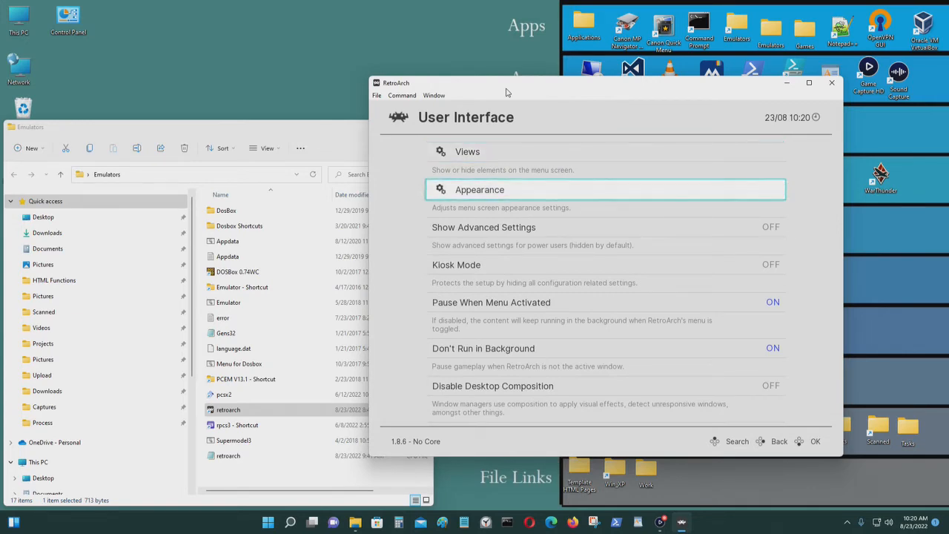
pyautogui.click(779, 441)
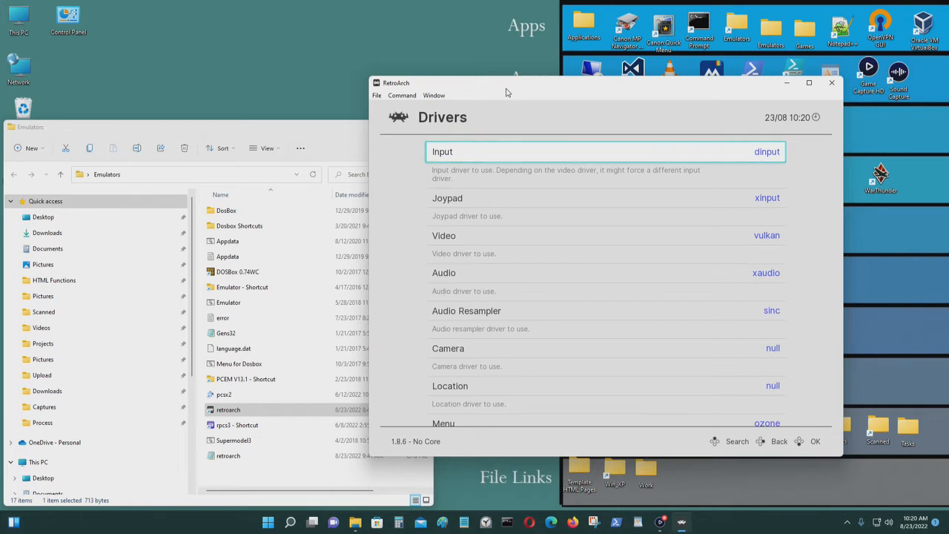
pyautogui.scroll(-3)
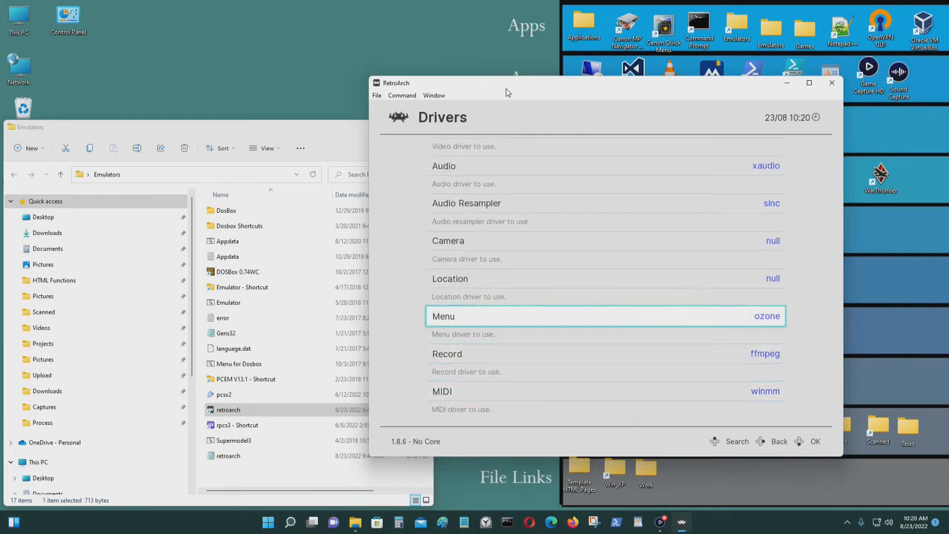
pyautogui.click(779, 441)
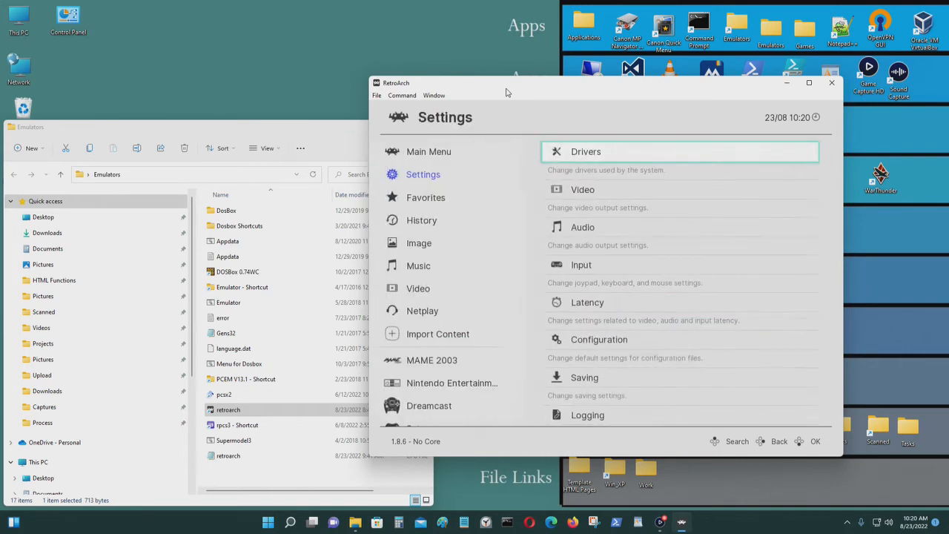
pyautogui.click(428, 405)
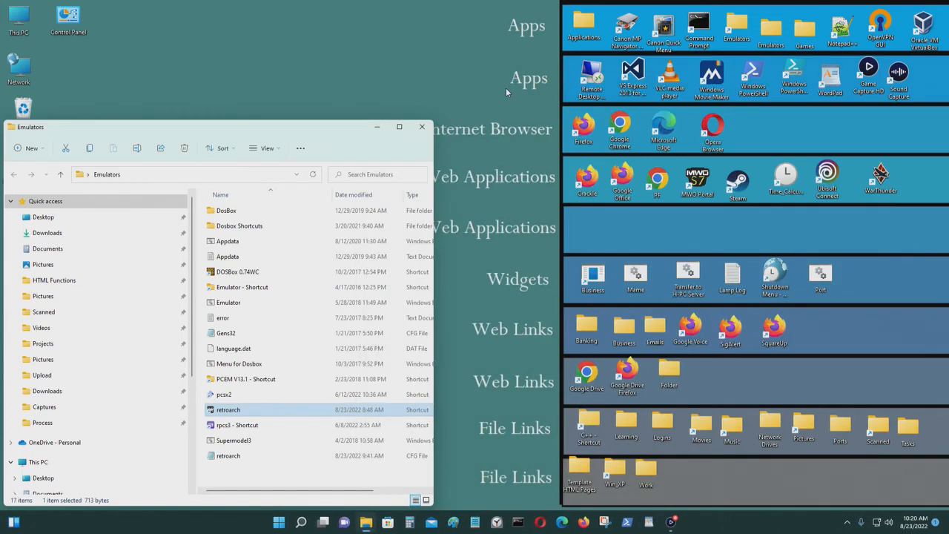
pyautogui.moveTo(604, 517)
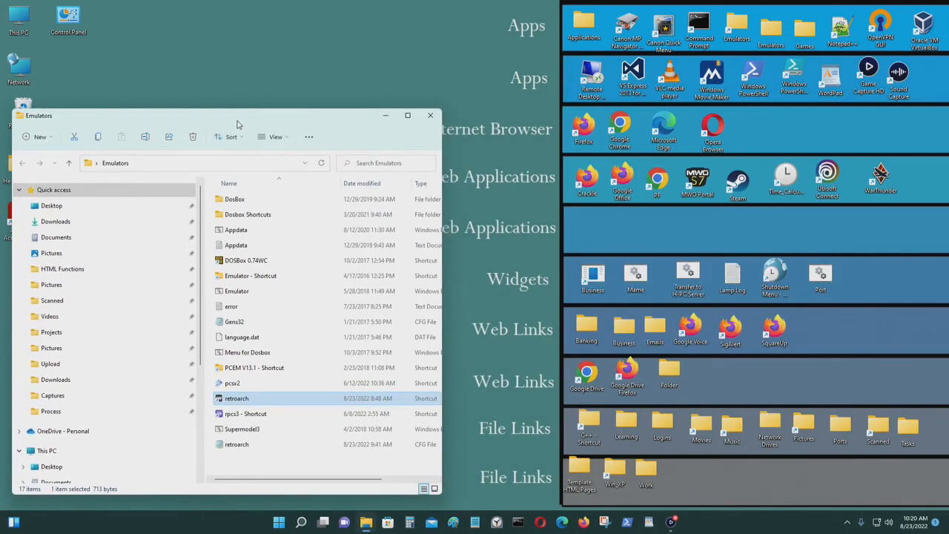
pyautogui.moveTo(276, 403)
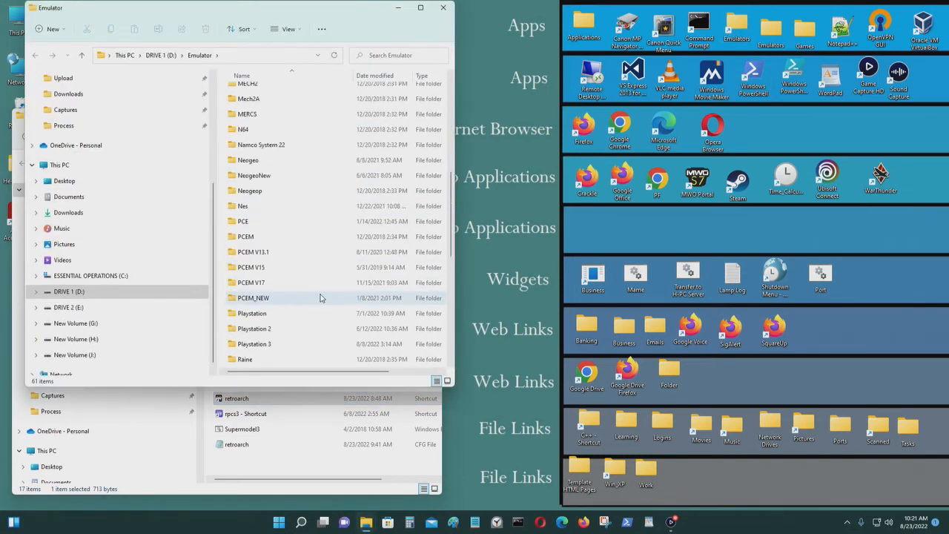
pyautogui.scroll(-3)
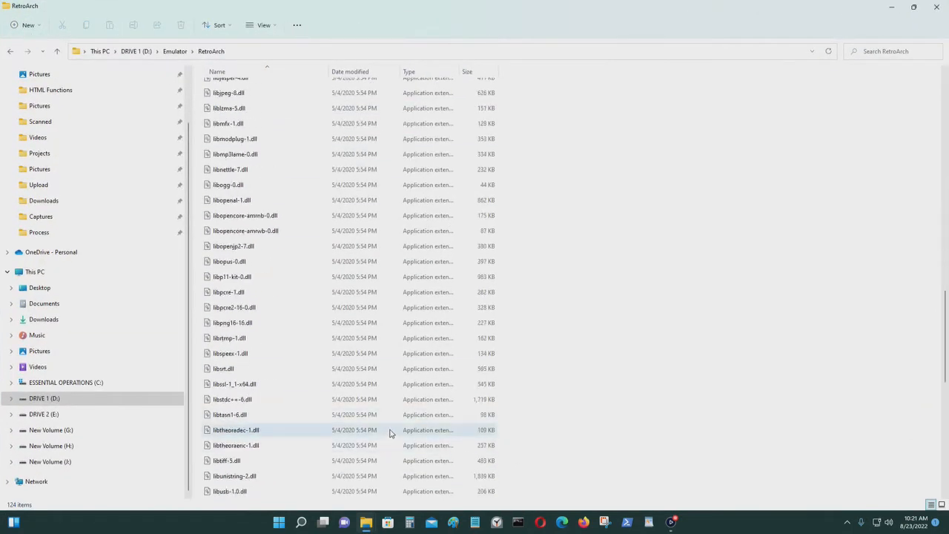
pyautogui.scroll(-3)
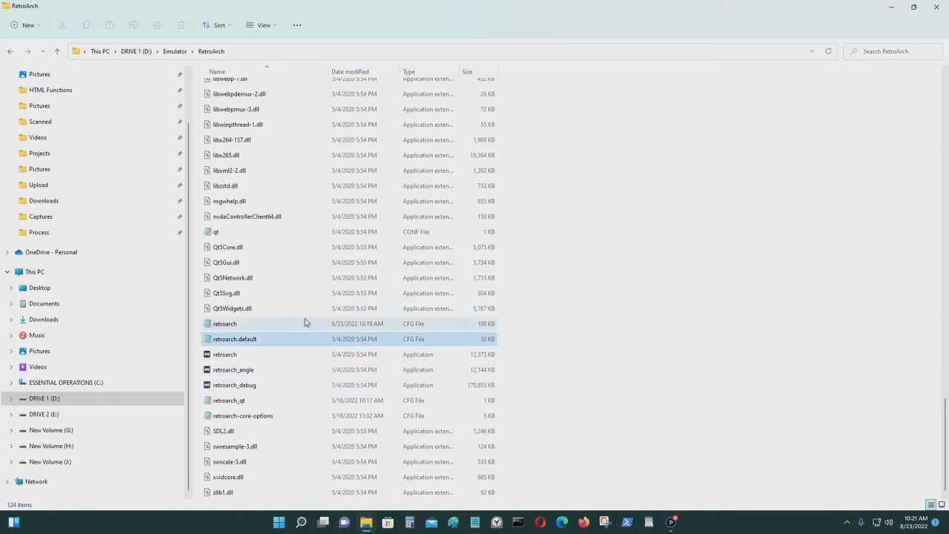
pyautogui.click(225, 323)
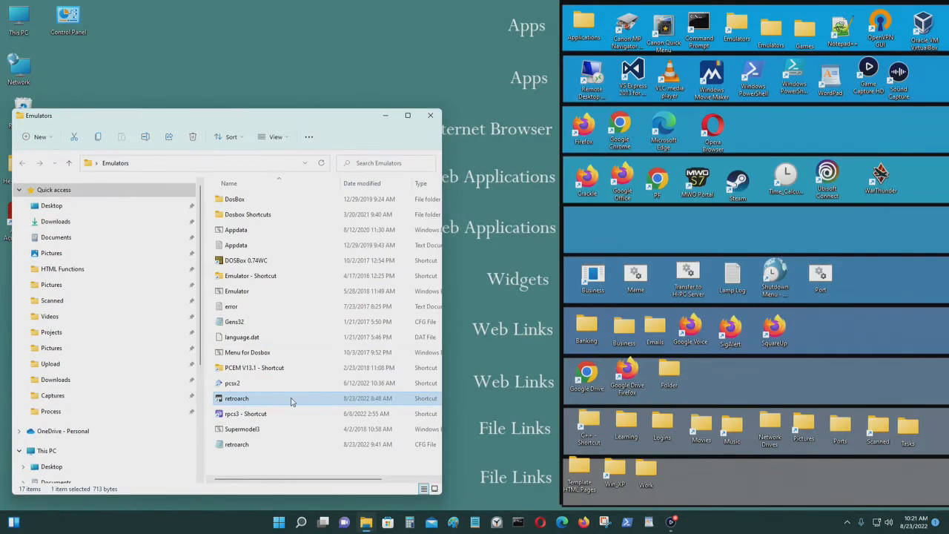
# Relaunch RetroArch maximized and scroll Settings > Drivers to the Menu driver, now rgui.
pyautogui.doubleClick(236, 398)
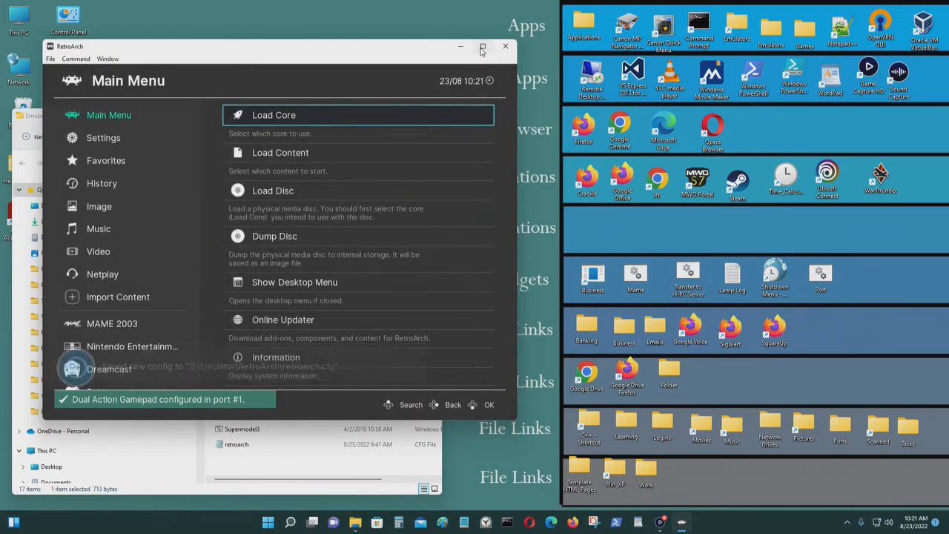
pyautogui.click(482, 46)
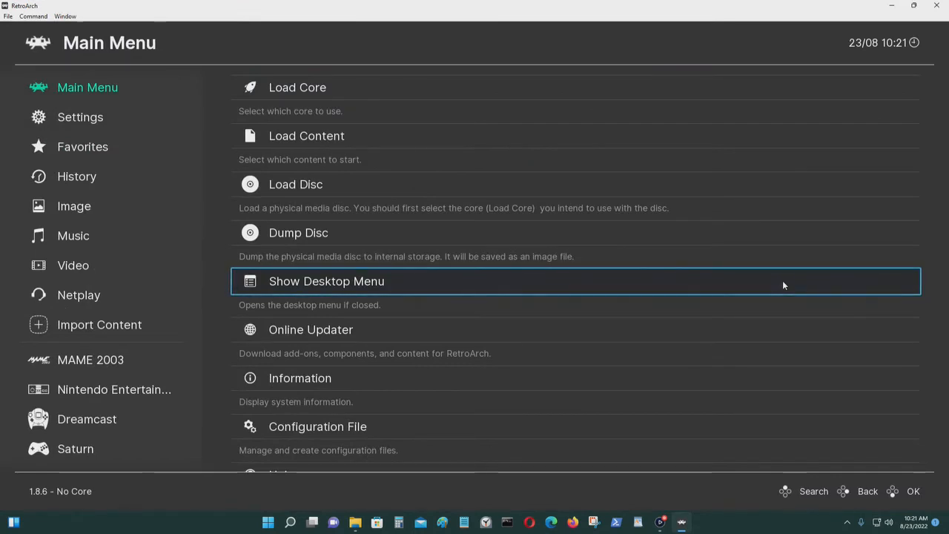
pyautogui.press('up')
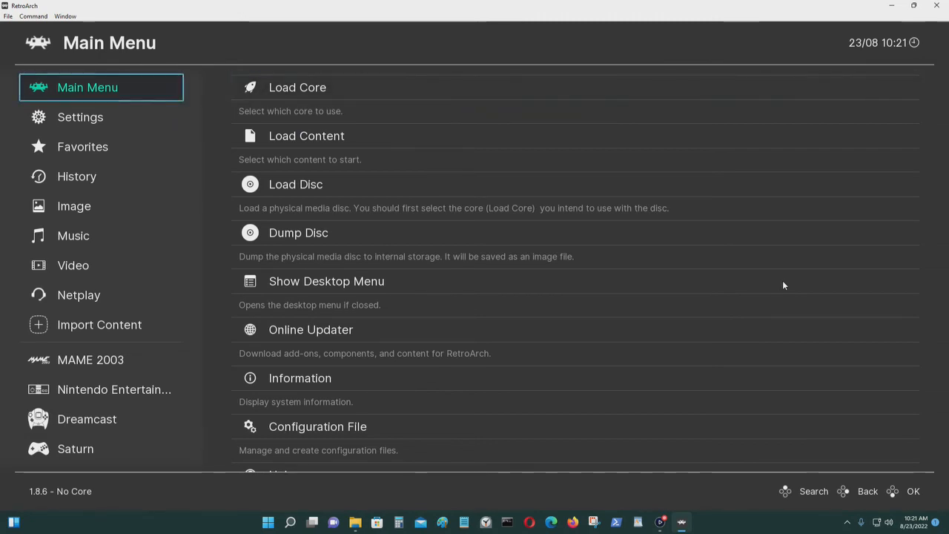
pyautogui.click(80, 117)
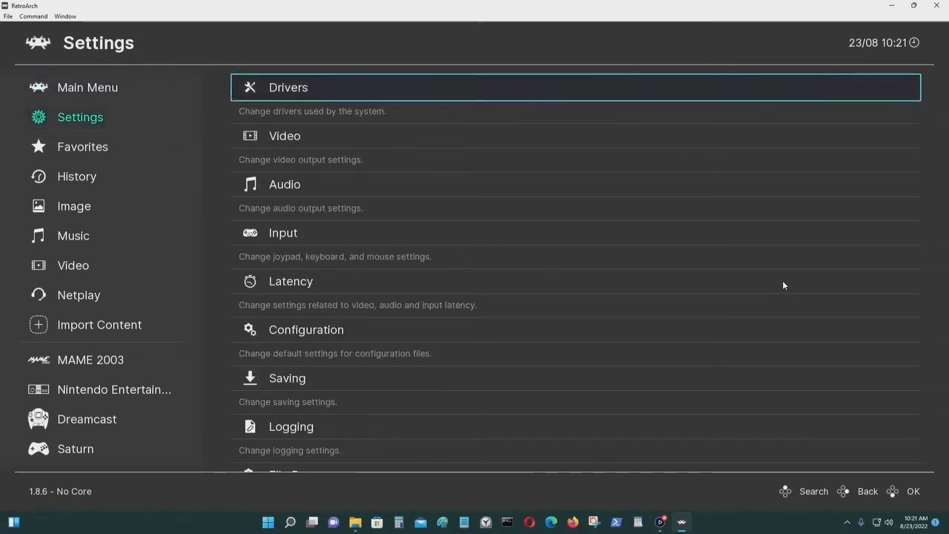
pyautogui.click(289, 88)
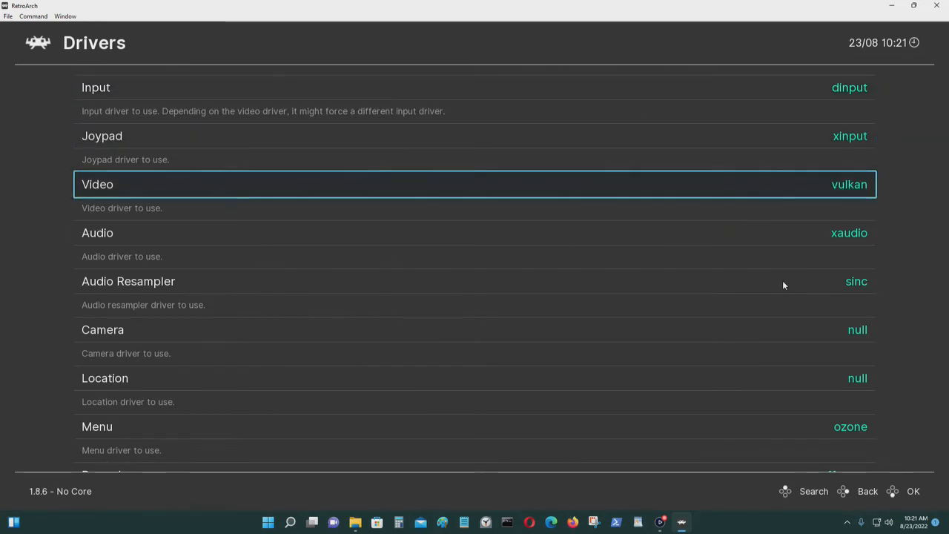
pyautogui.press('up')
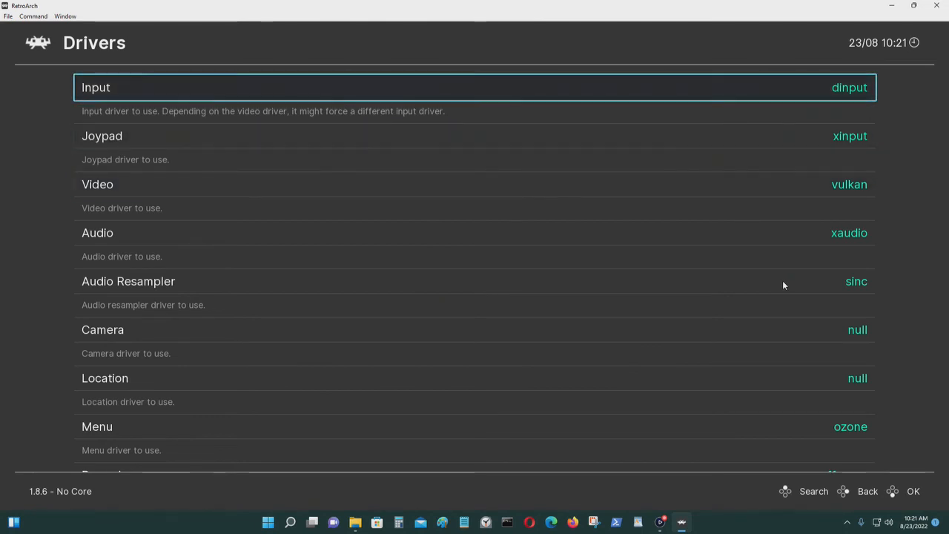
pyautogui.scroll(-3)
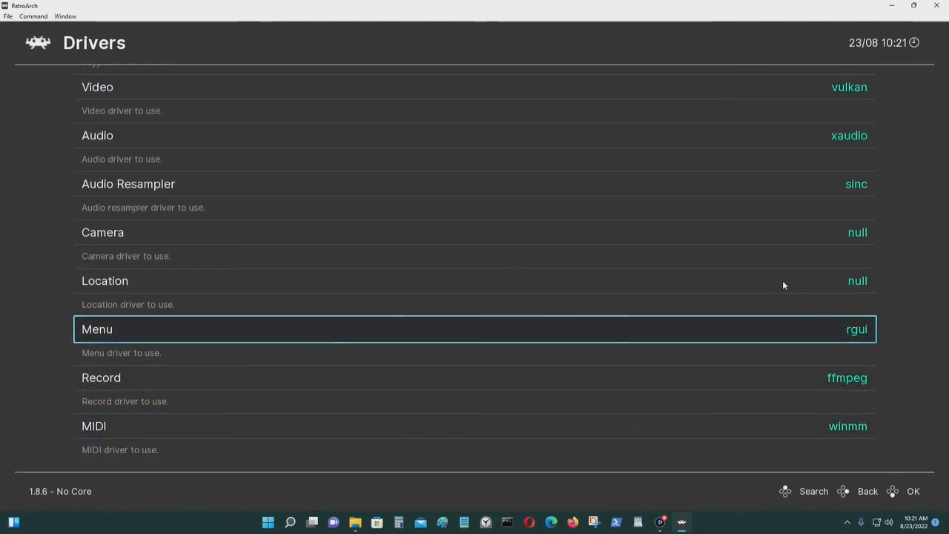